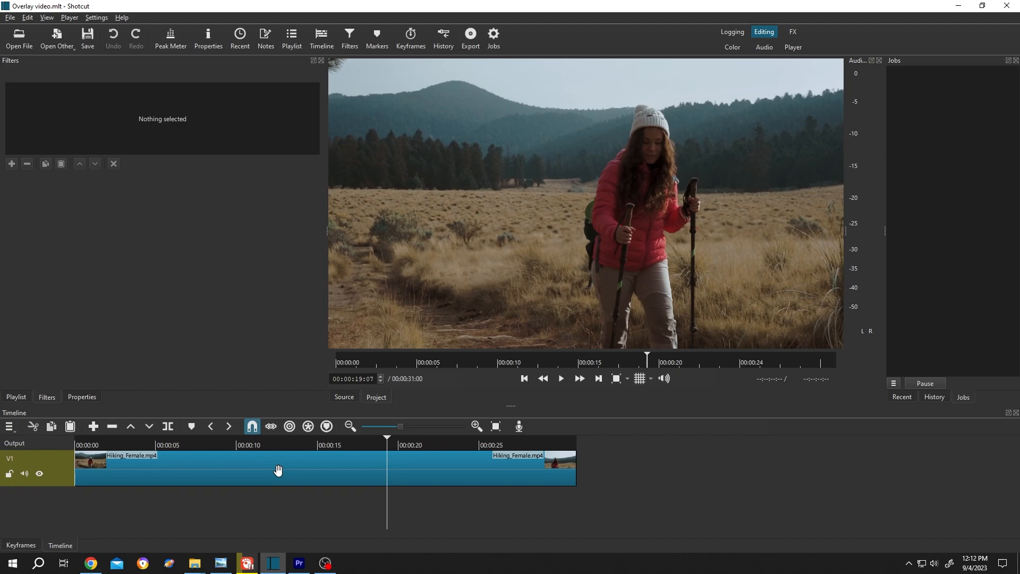
Step: Show the properties of the Hiking_Female.mp4 clip on track V1
left_click(278, 469)
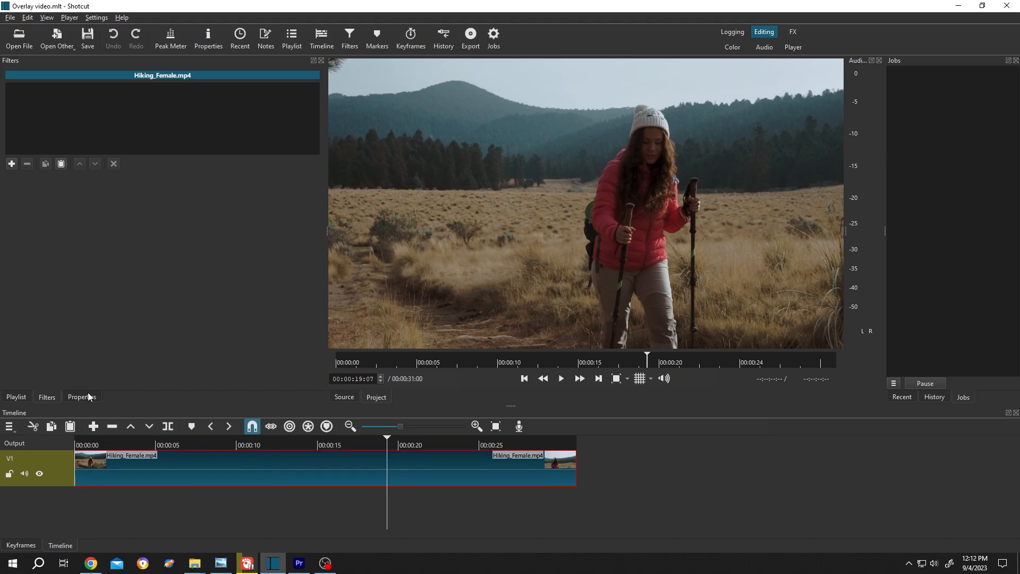
left_click(80, 397)
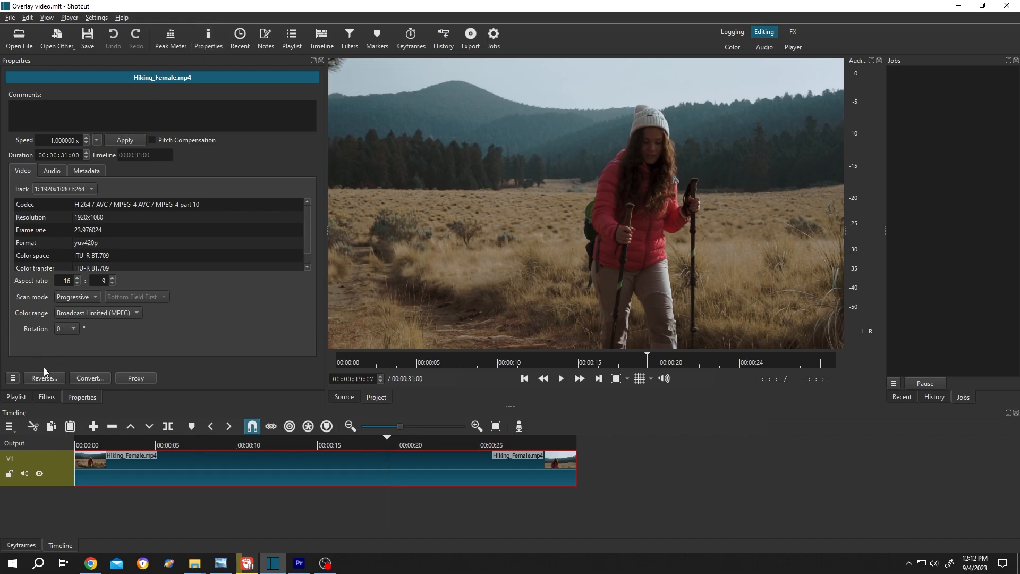
mouse_move(55, 391)
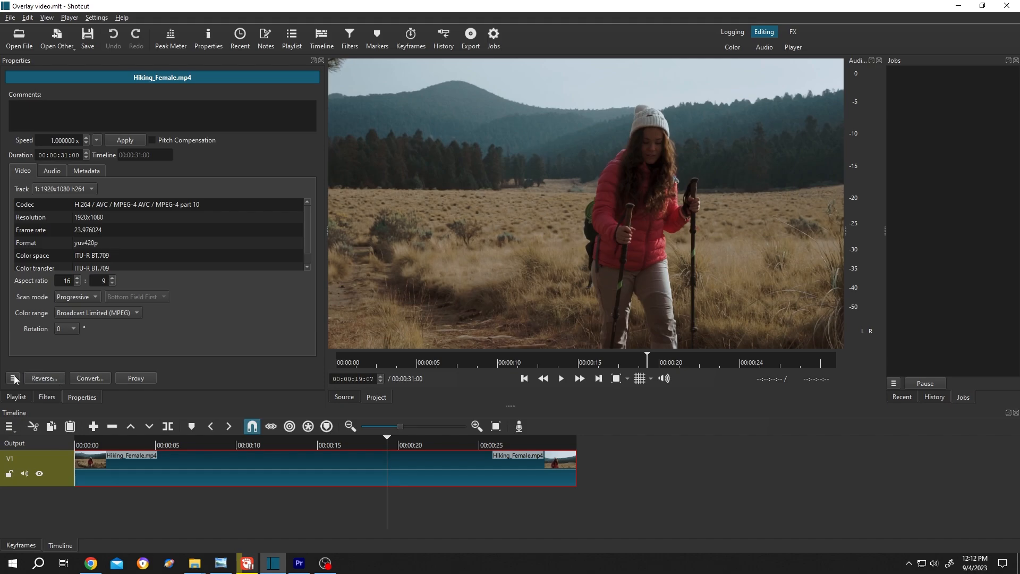
mouse_move(13, 378)
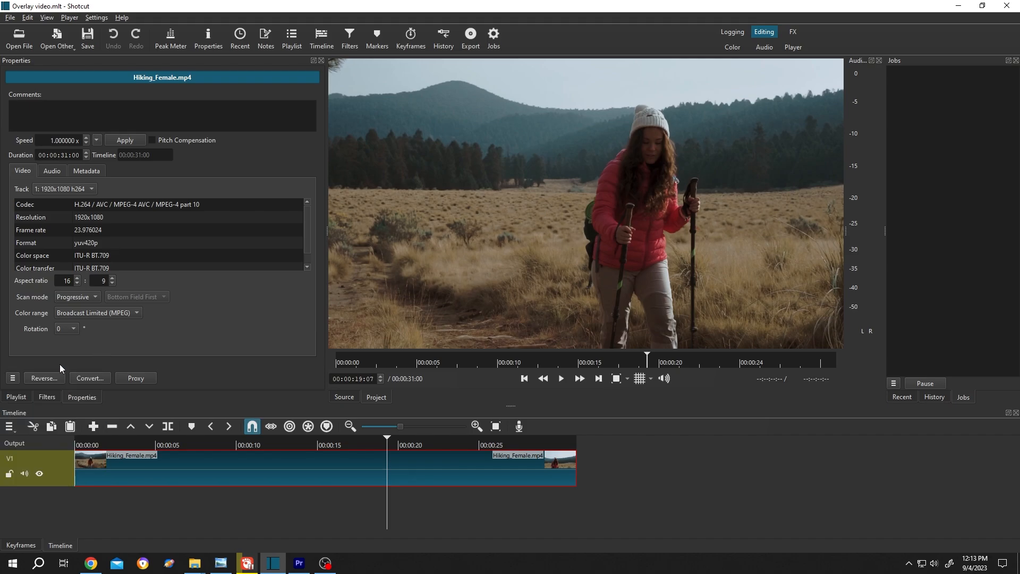
Step: Reverse the clip using the better/large DNxHR/PCM MOV intermediate format
left_click(43, 378)
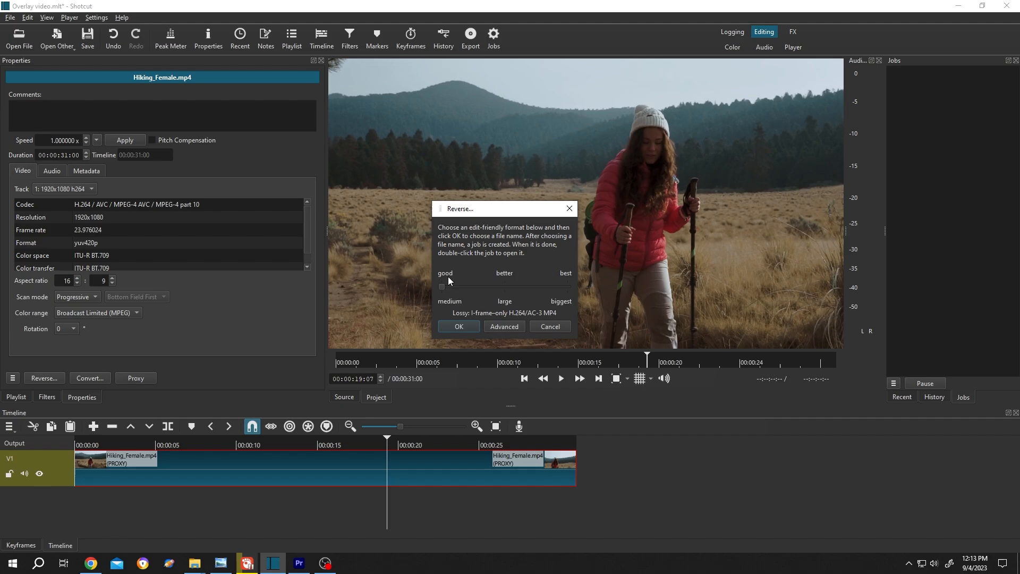
mouse_move(524, 275)
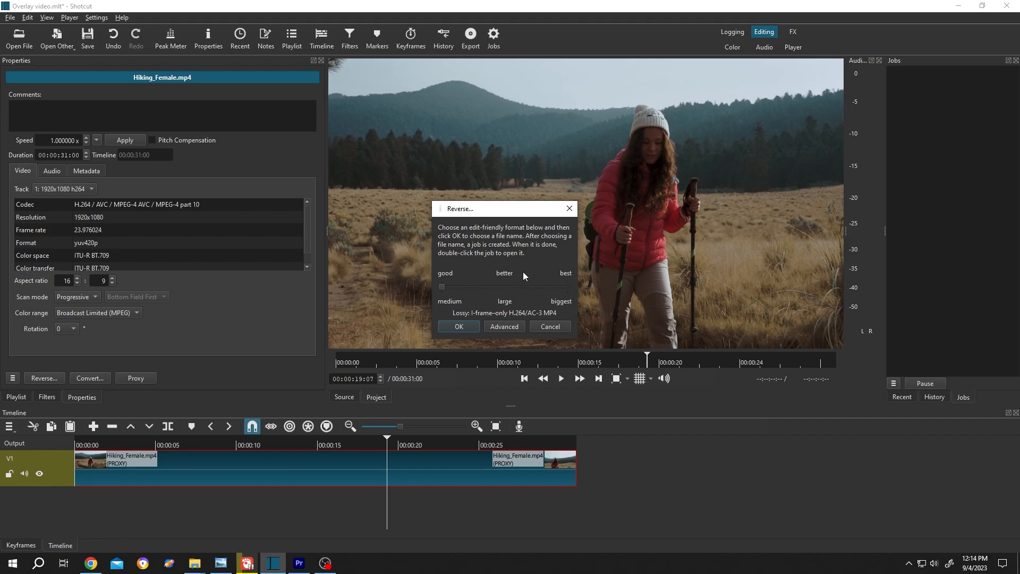
mouse_move(509, 283)
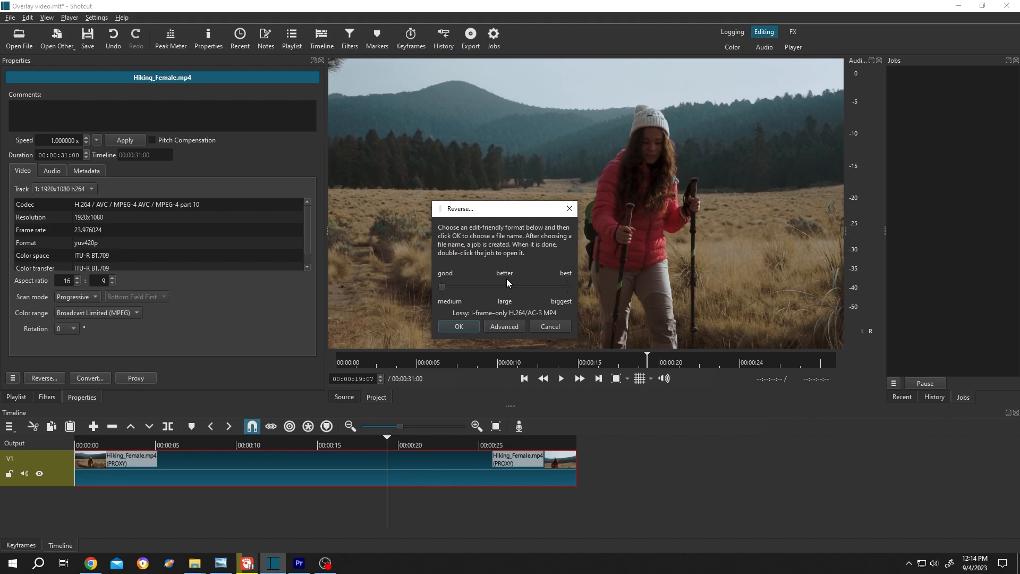
mouse_move(357, 454)
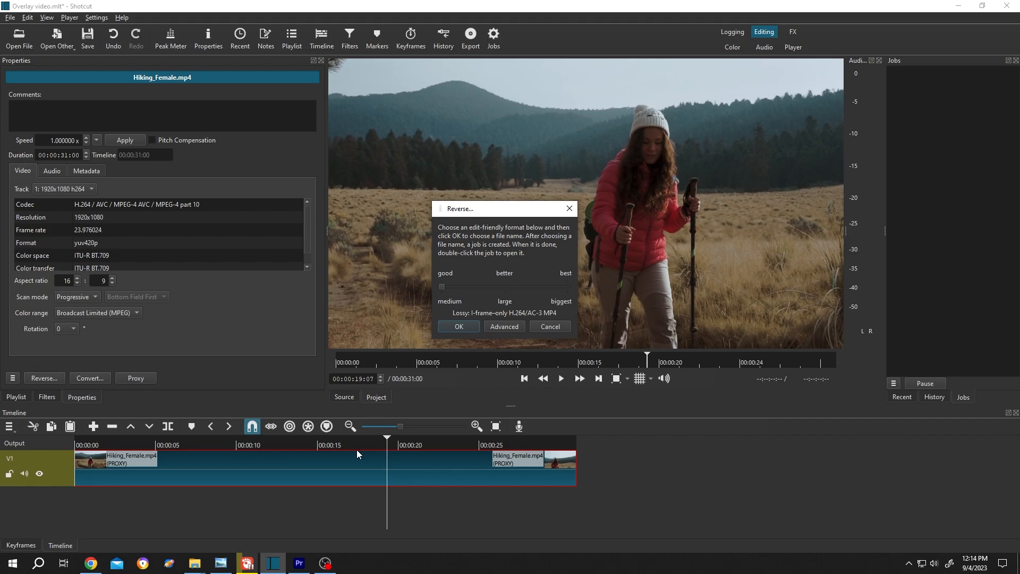
mouse_move(530, 224)
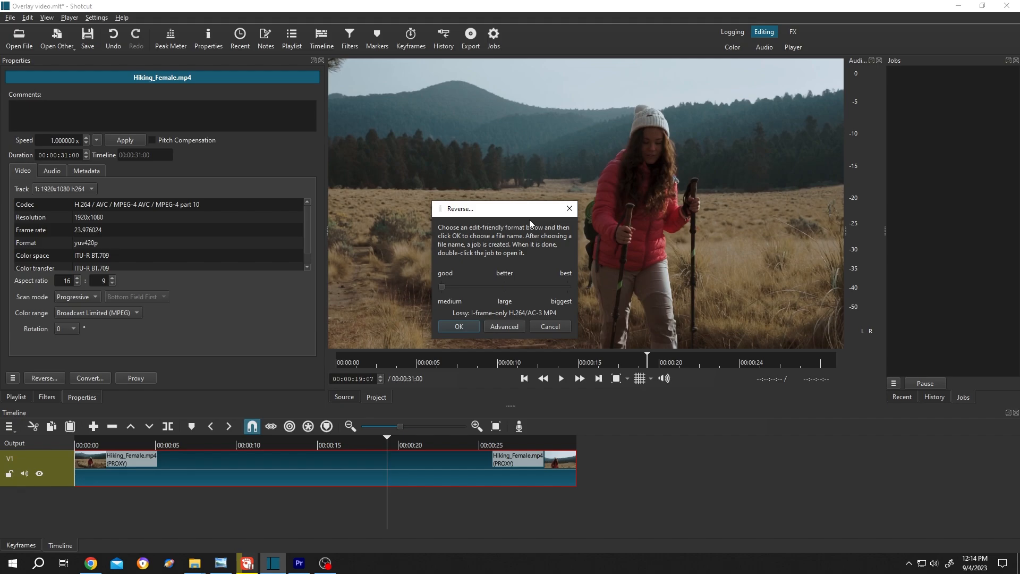
mouse_move(506, 293)
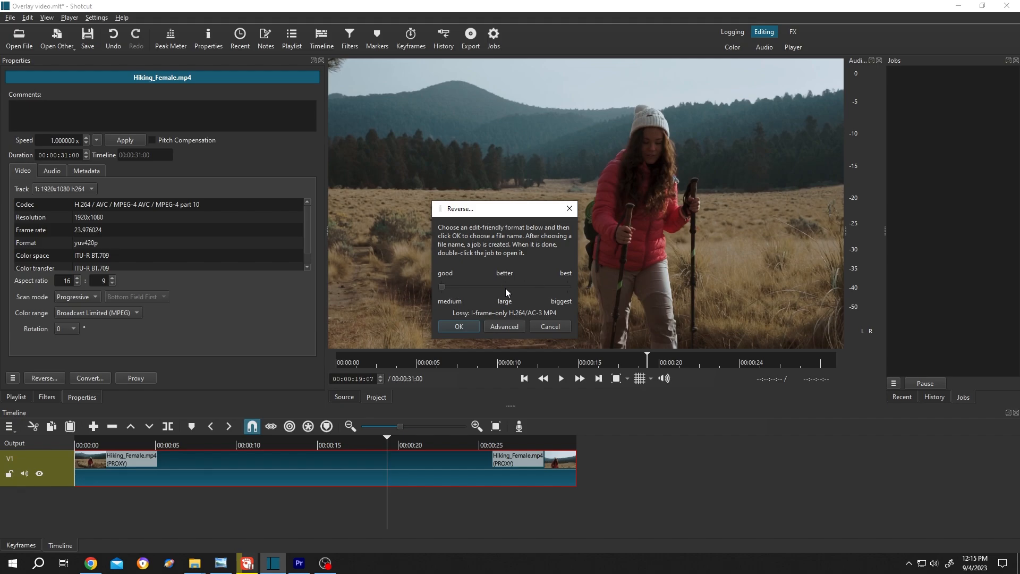
left_click_drag(441, 286, 505, 287)
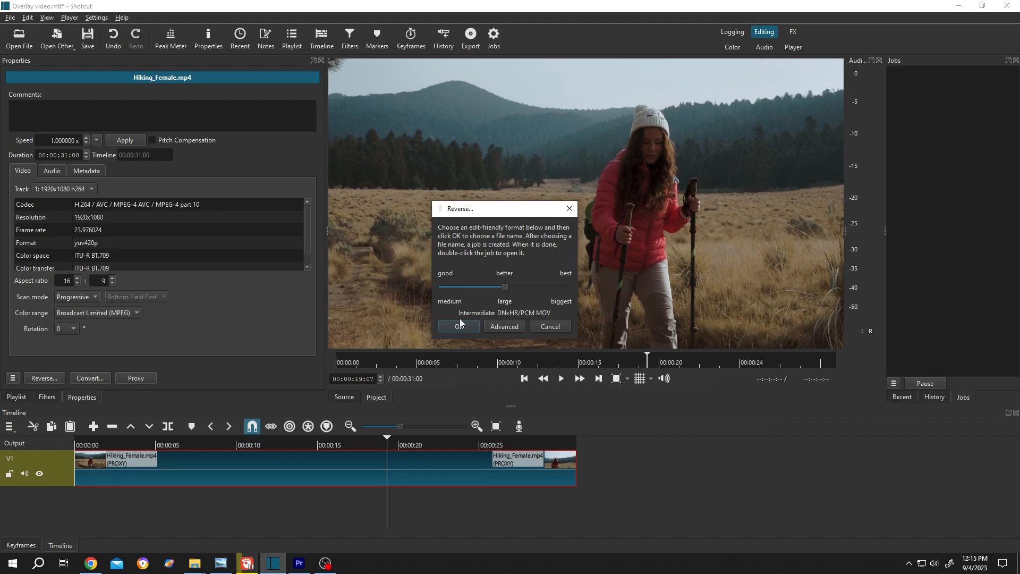
left_click(458, 326)
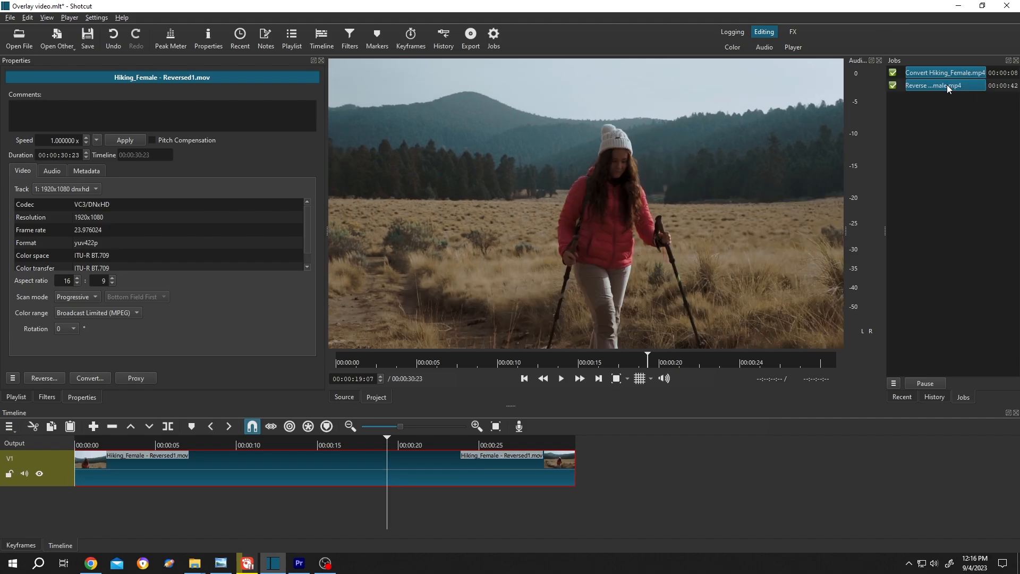
mouse_move(932, 85)
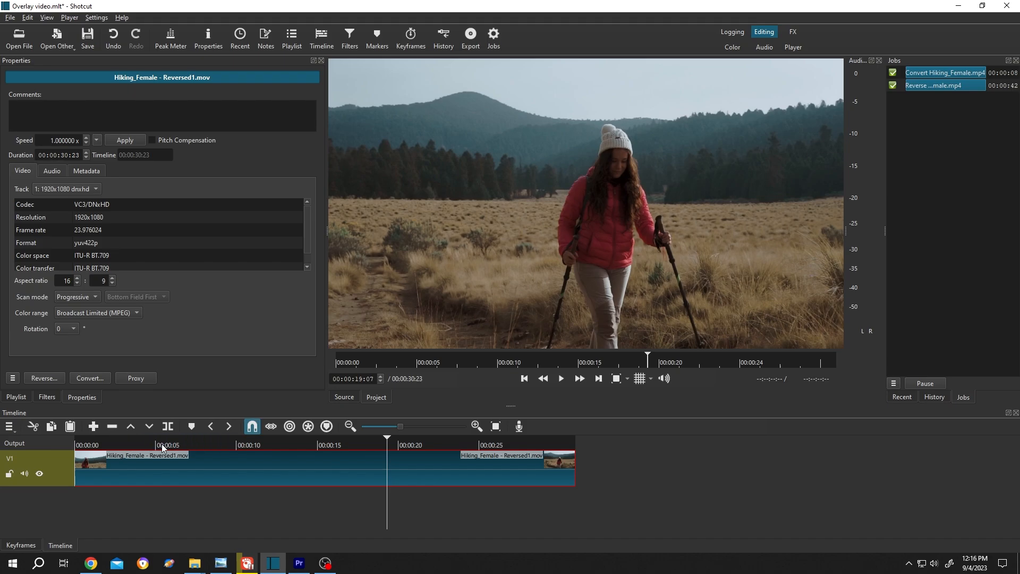
Step: Preview the reversed Hiking_Female - Reversed1.mov clip near the ten-second mark
left_click(559, 378)
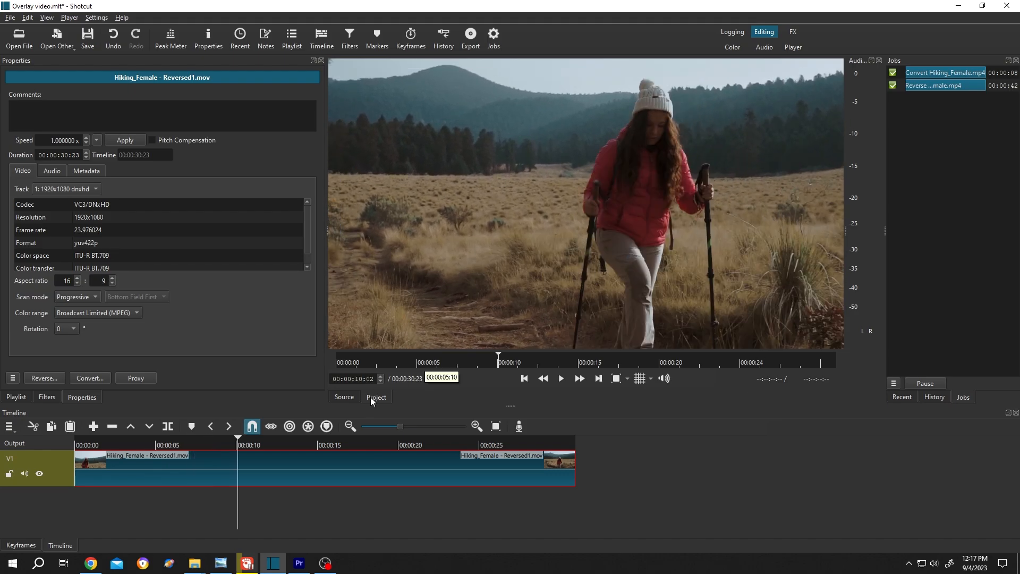
mouse_move(430, 393)
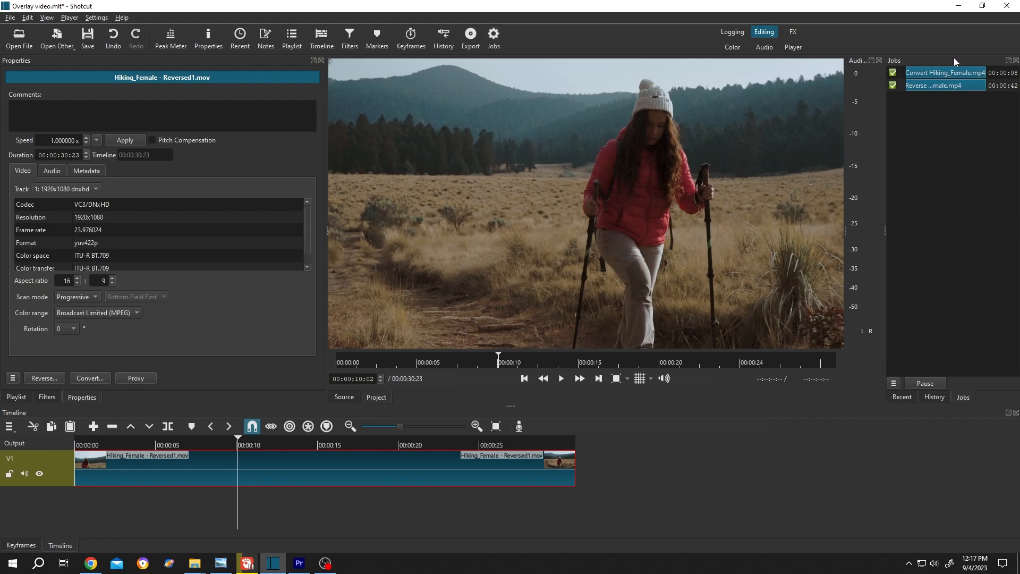
mouse_move(920, 95)
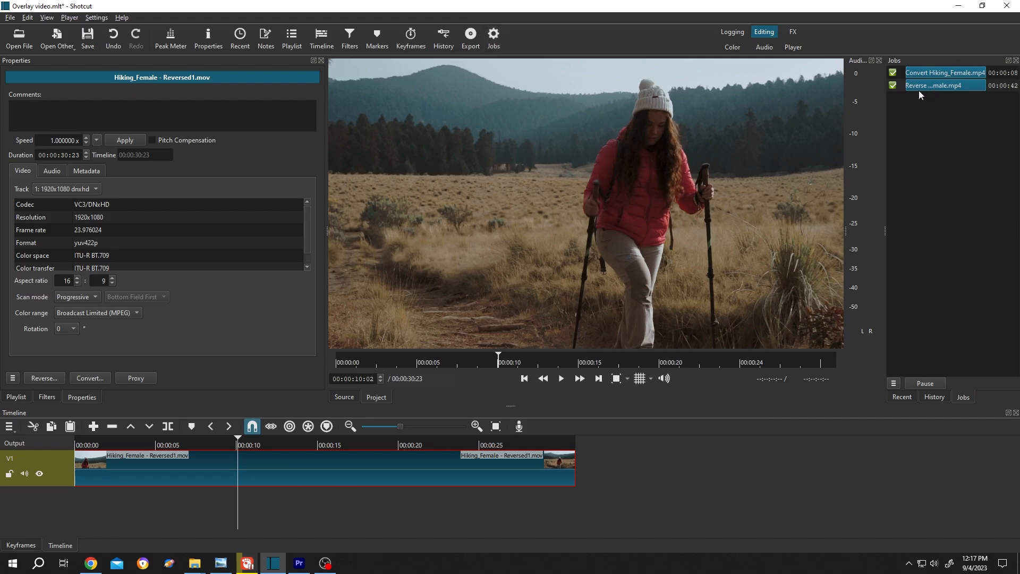
Step: Reveal the finished reverse job's output in the Overlay video folder
right_click(937, 85)
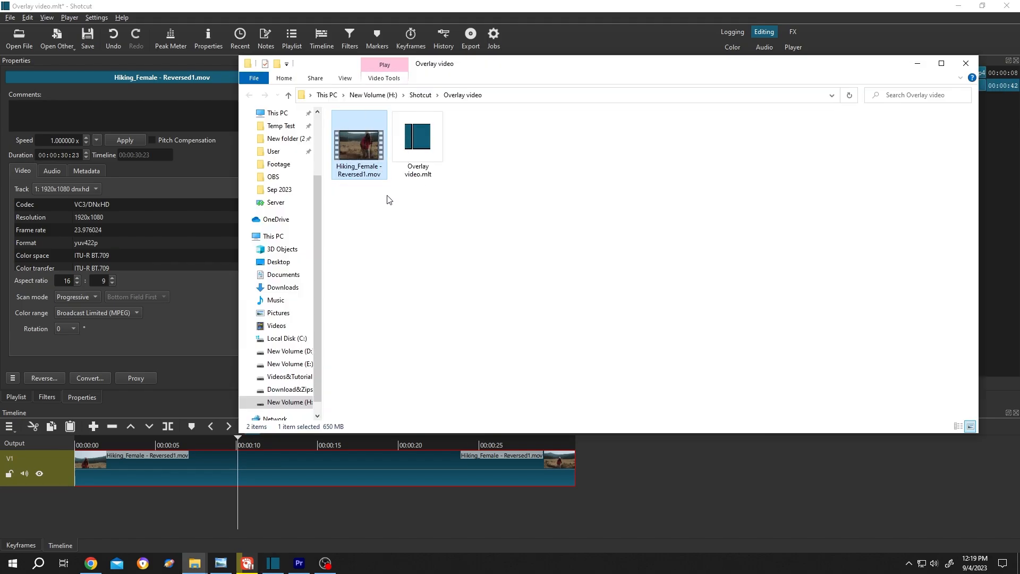
mouse_move(469, 108)
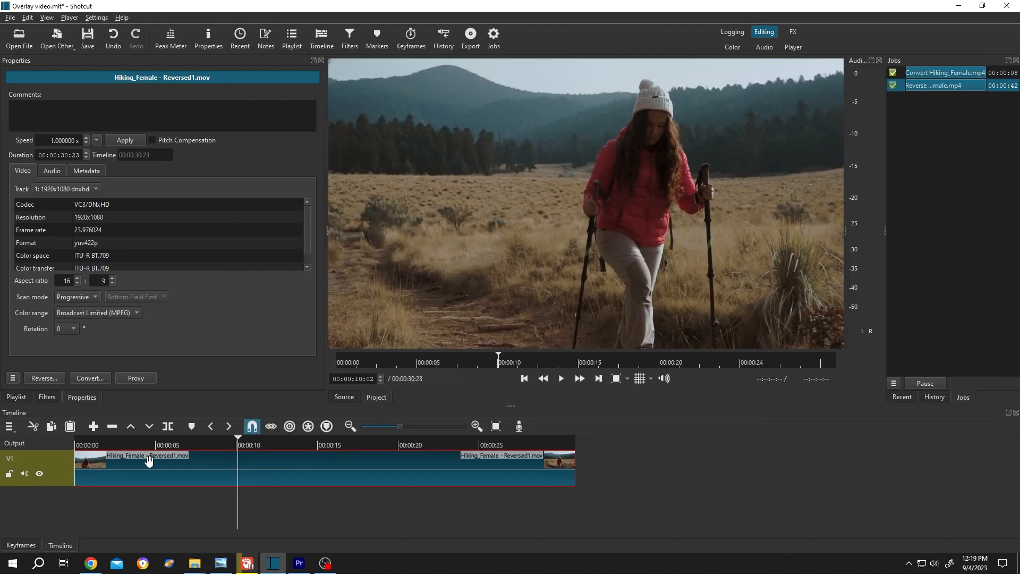
mouse_move(305, 471)
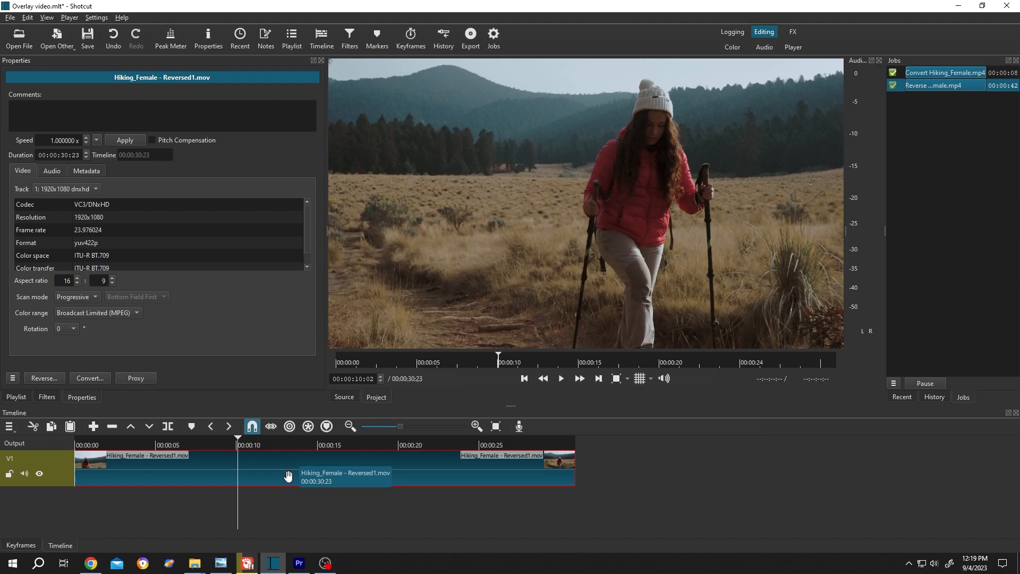
Step: Mute the audio of track V1
left_click(24, 473)
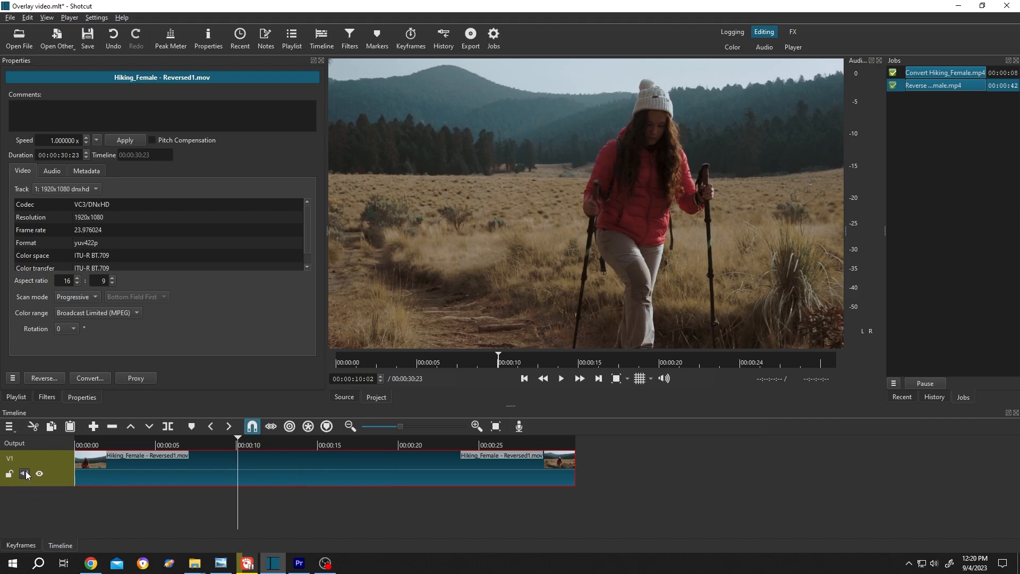